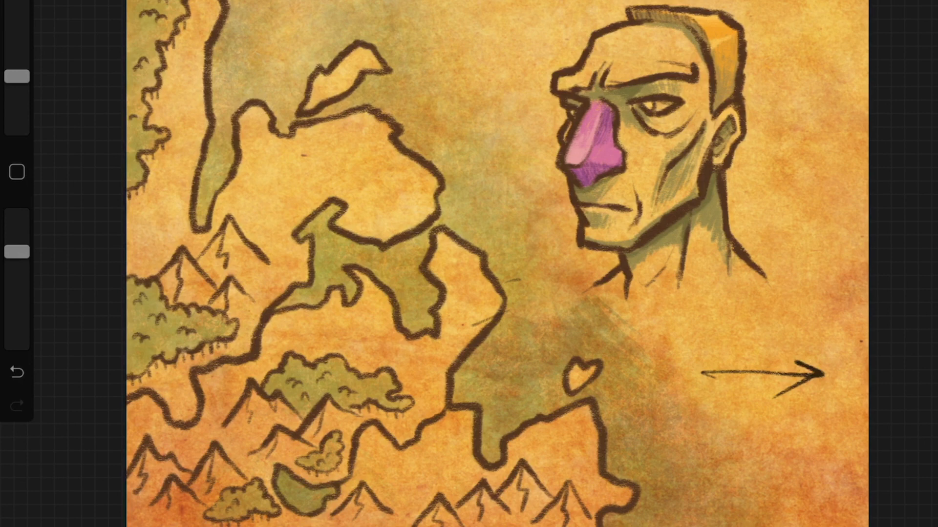
# Erase the arrow drawn in the sea
pyautogui.click(16, 372)
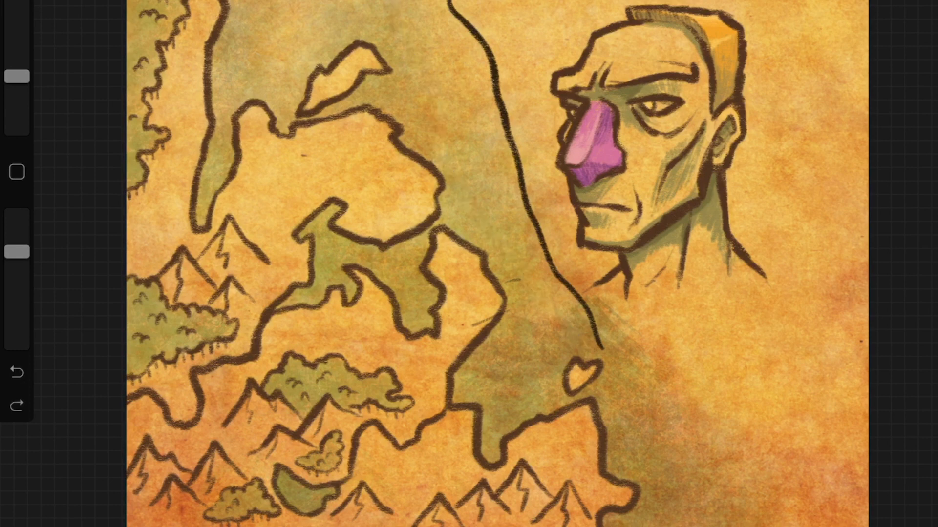
# Undo the winding line and zigzag stroke, then give the inlet a heavier shaded coastline
pyautogui.click(16, 373)
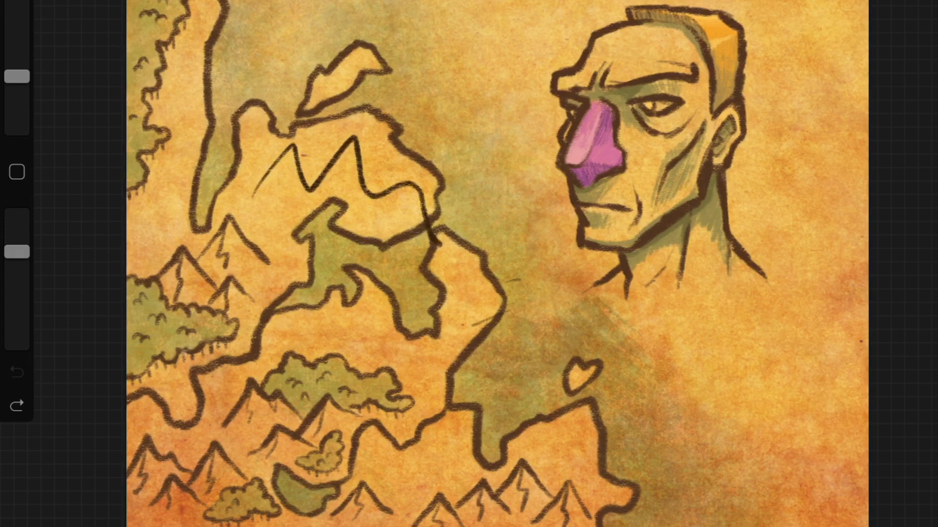
pyautogui.click(16, 371)
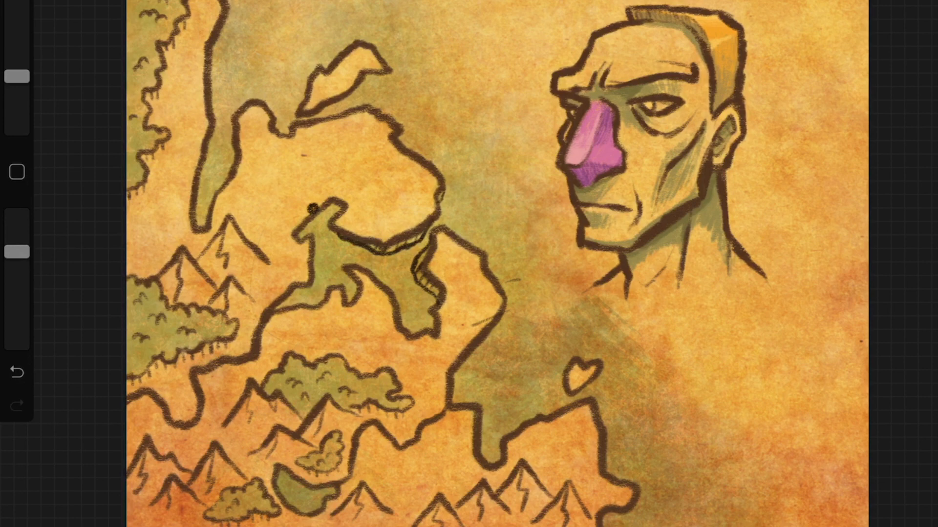
pyautogui.click(16, 371)
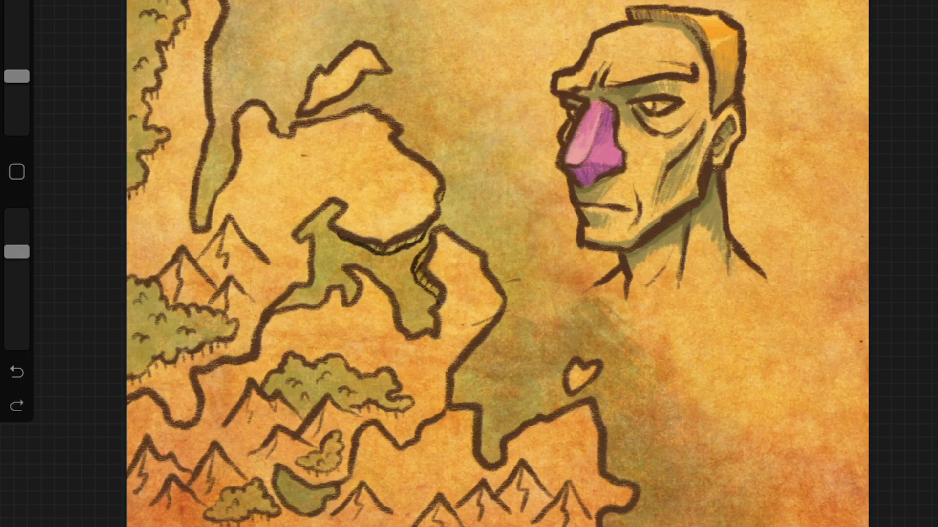
# Place a city dot, hand-letter SAGEFOOL beside it, and sketch a small offshore ship
pyautogui.click(16, 371)
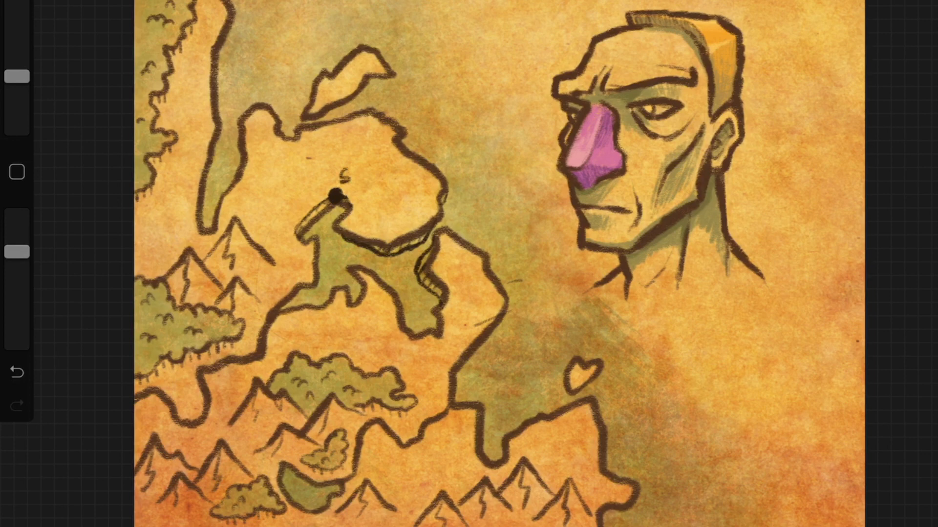
pyautogui.write('SAGI')
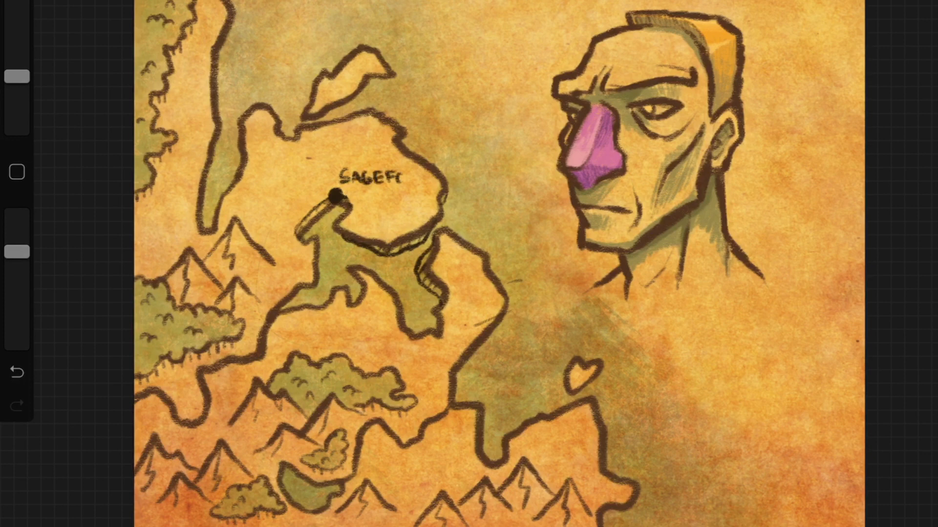
pyautogui.write('OOL')
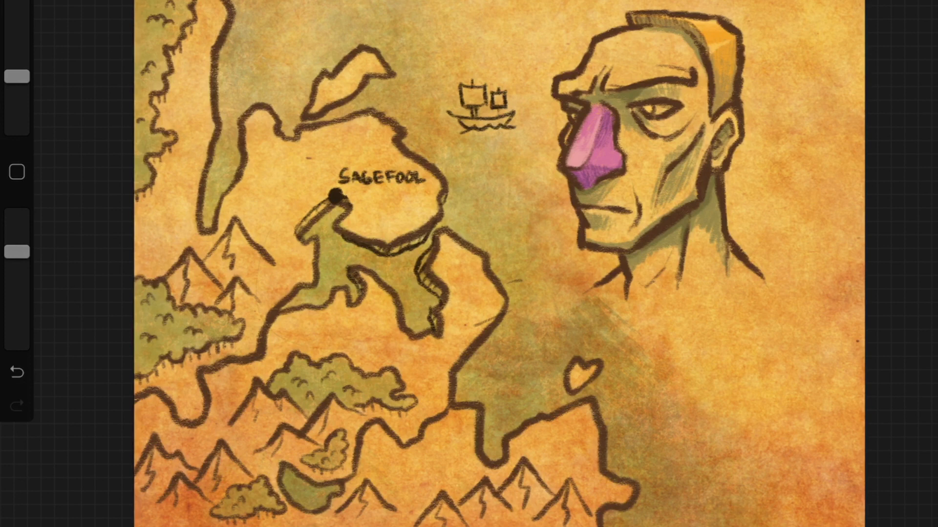
# Add a second city dot labelled TEMPLEMIST with a small temple icon
pyautogui.click(279, 293)
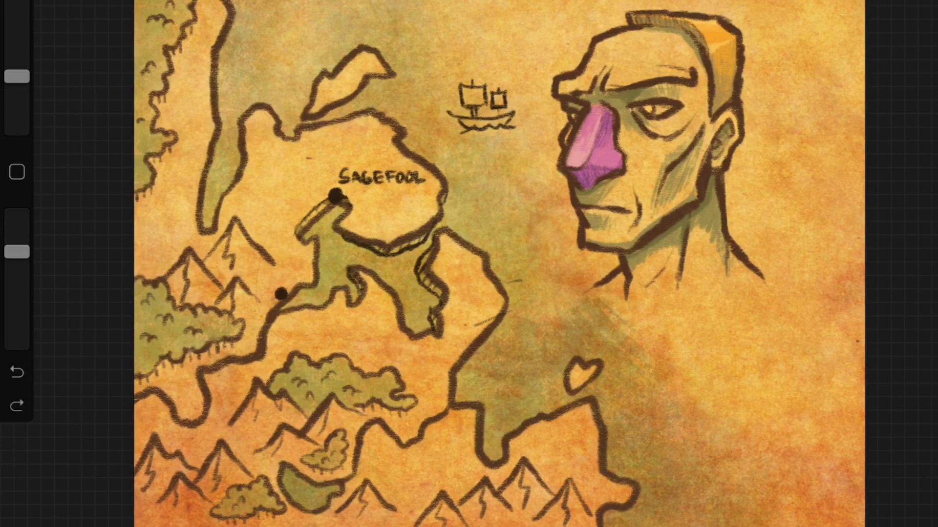
pyautogui.click(243, 272)
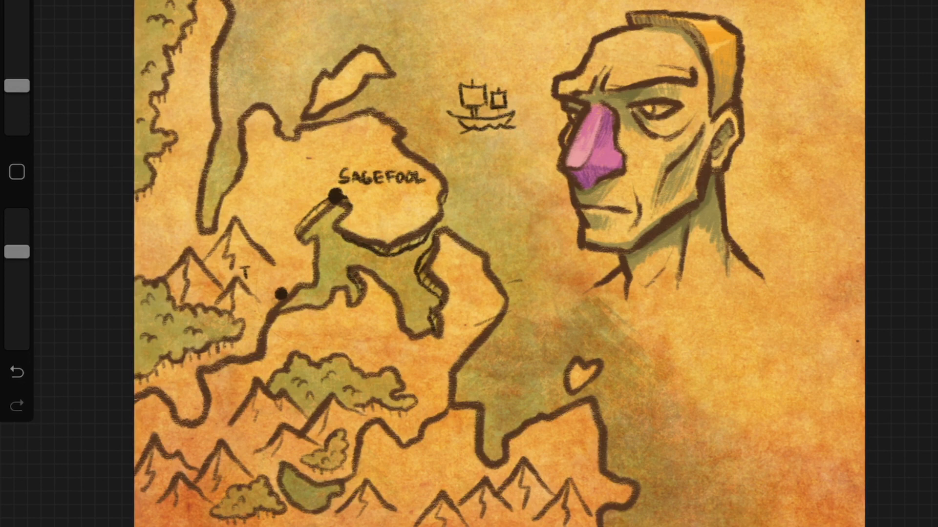
pyautogui.write('EMI')
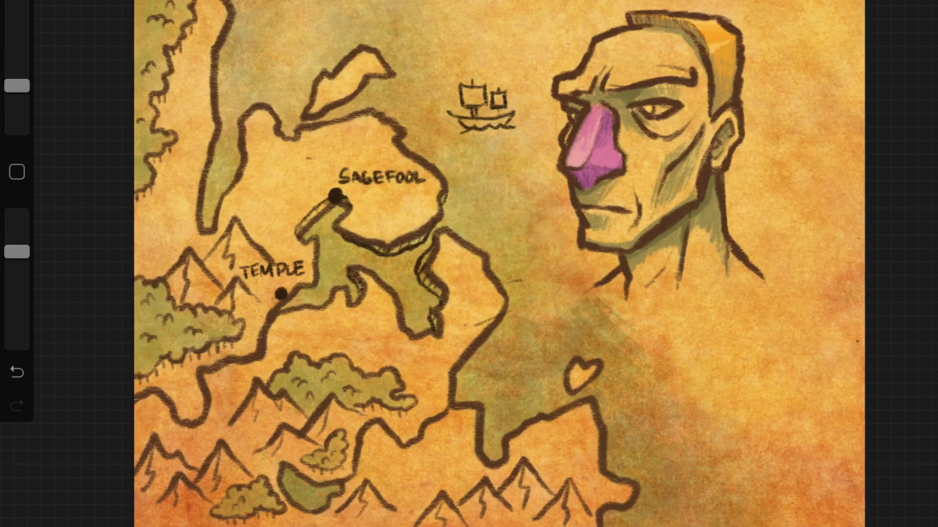
pyautogui.write('HI')
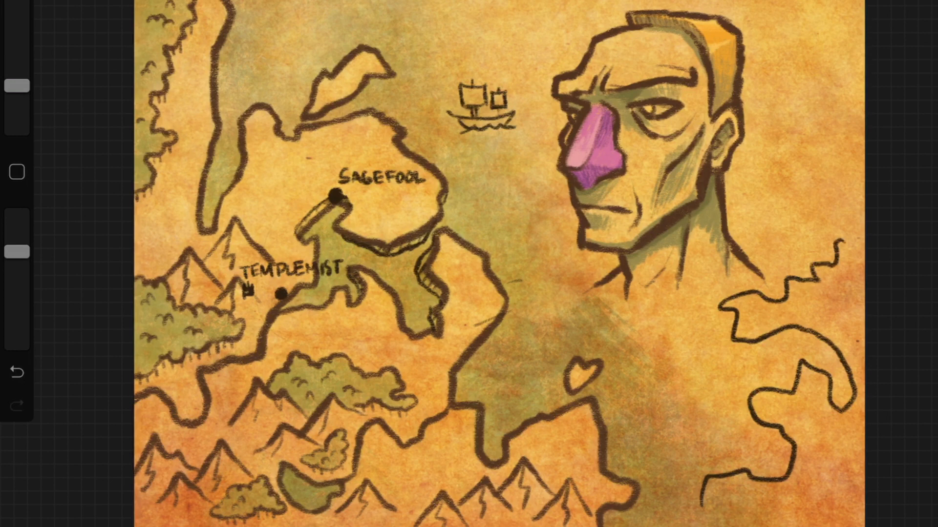
pyautogui.click(16, 371)
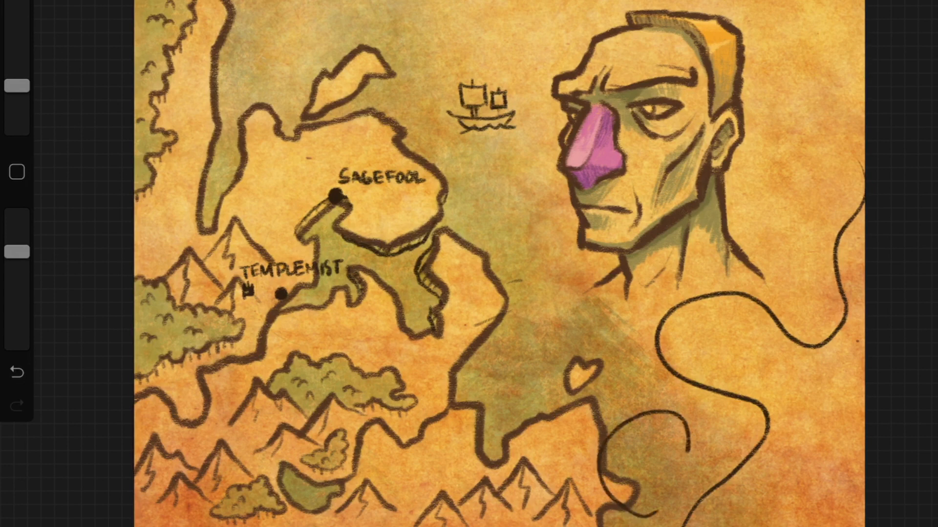
# Undo the sweeping wavy line past the heart, leaving open sea beside the face
pyautogui.click(16, 372)
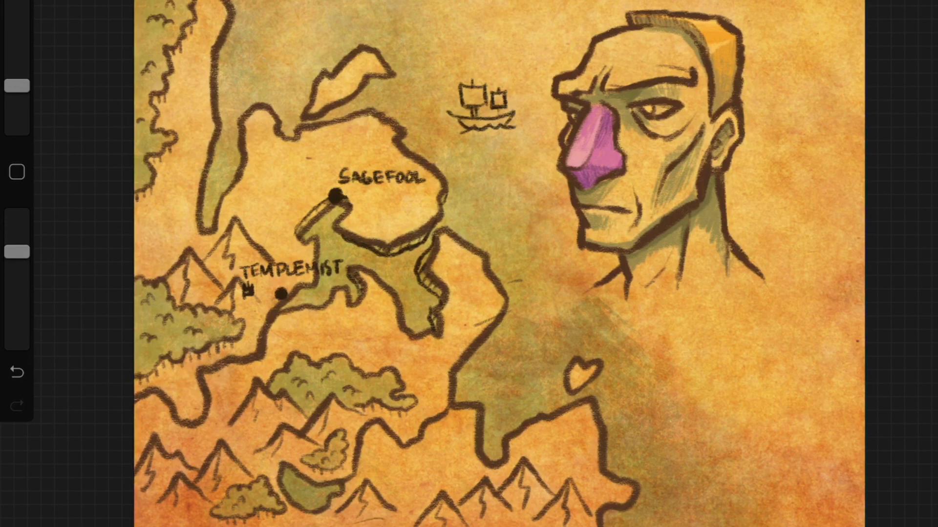
# Sketch thin looping territory outlines around SAGEFOOL and below TEMPLEMIST
pyautogui.click(16, 405)
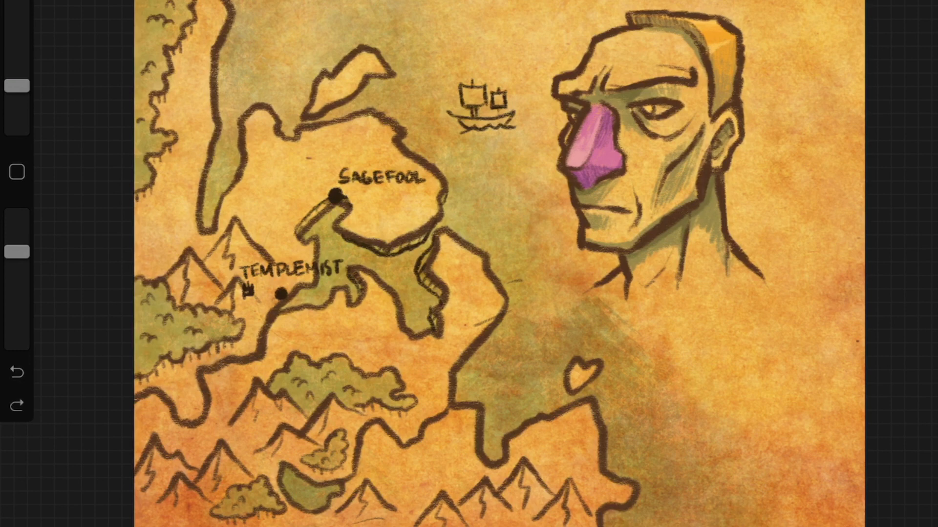
pyautogui.click(186, 389)
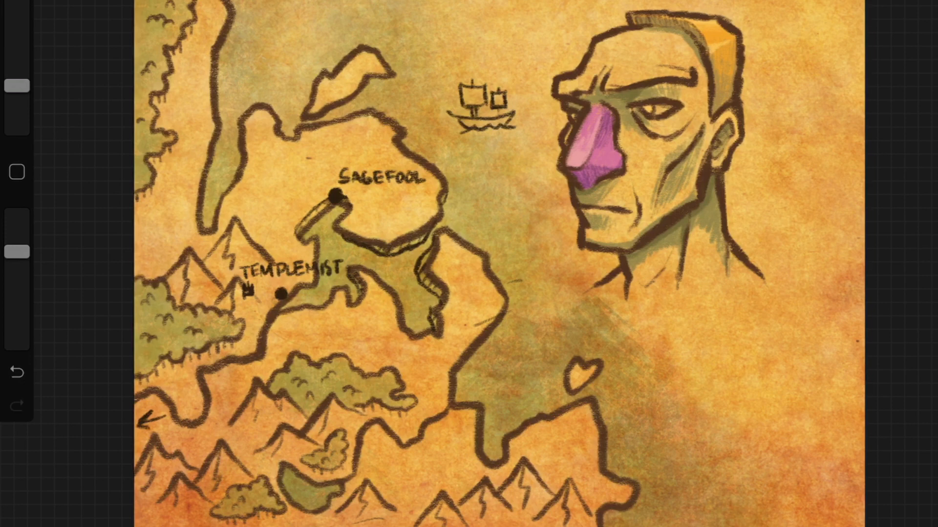
pyautogui.click(16, 372)
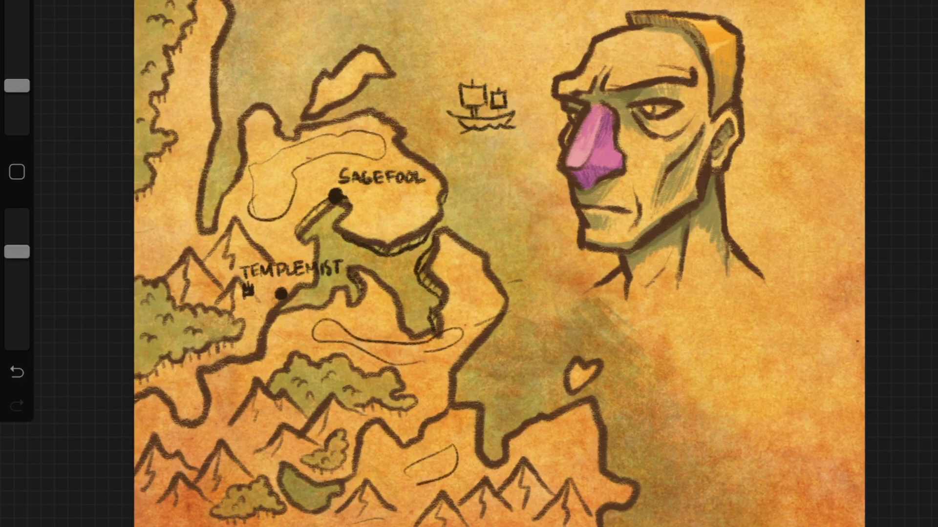
# Clear the thin territory sketch lines and dab small marks on Sagefool's eastern coast
pyautogui.click(17, 373)
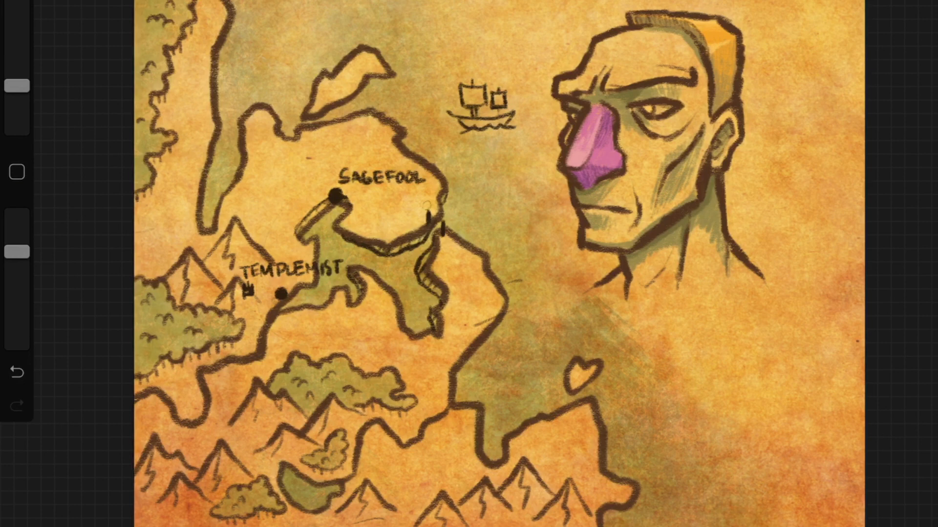
# Paint a green wash over the territory around SAGEFOOL and TEMPLEMIST
pyautogui.click(16, 372)
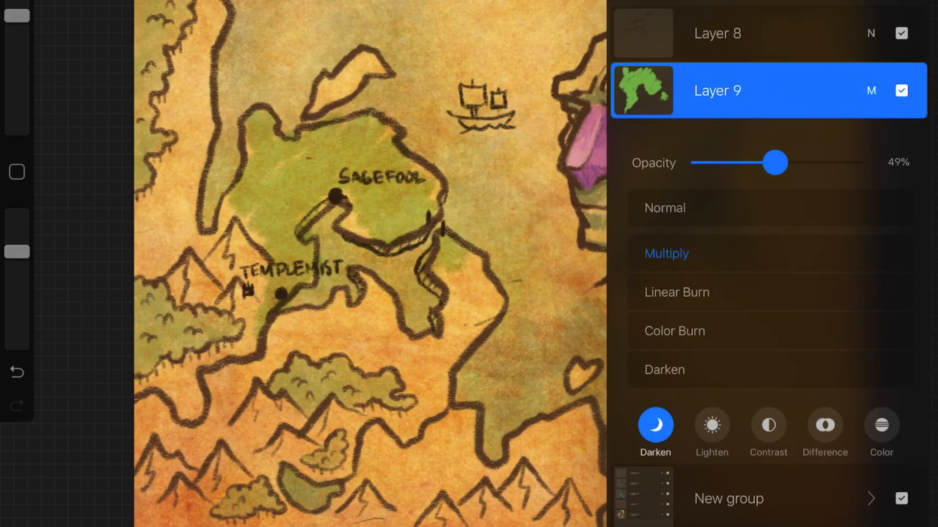
# Try several blend modes on the green layer, settling on Multiply at 37% opacity
pyautogui.click(711, 424)
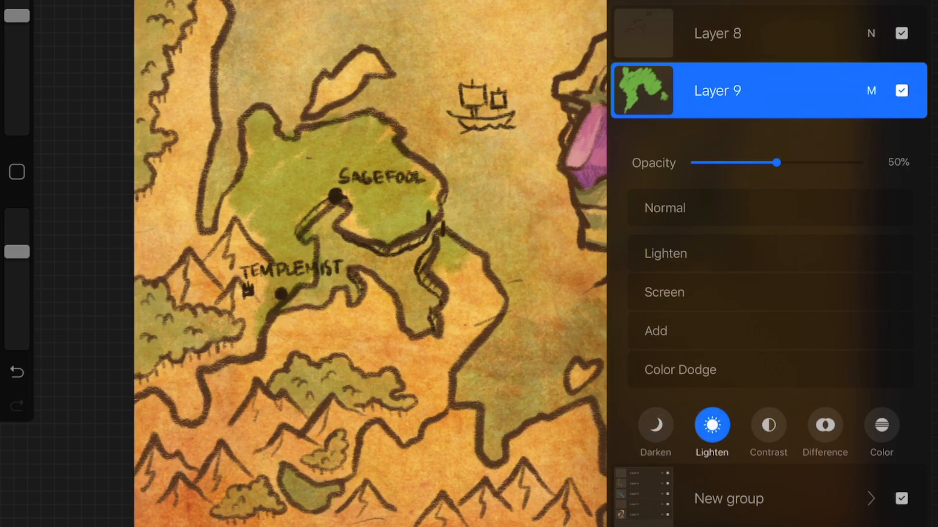
pyautogui.click(768, 424)
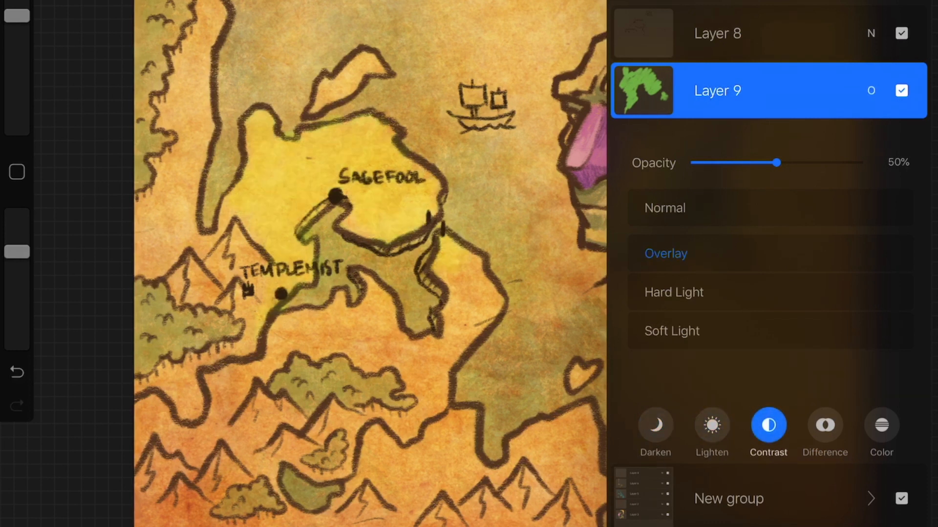
pyautogui.click(711, 427)
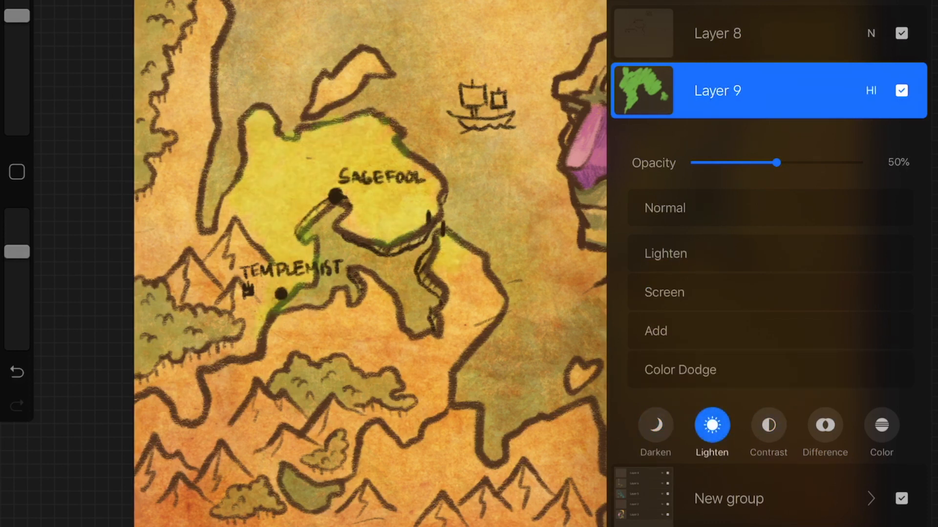
pyautogui.click(655, 330)
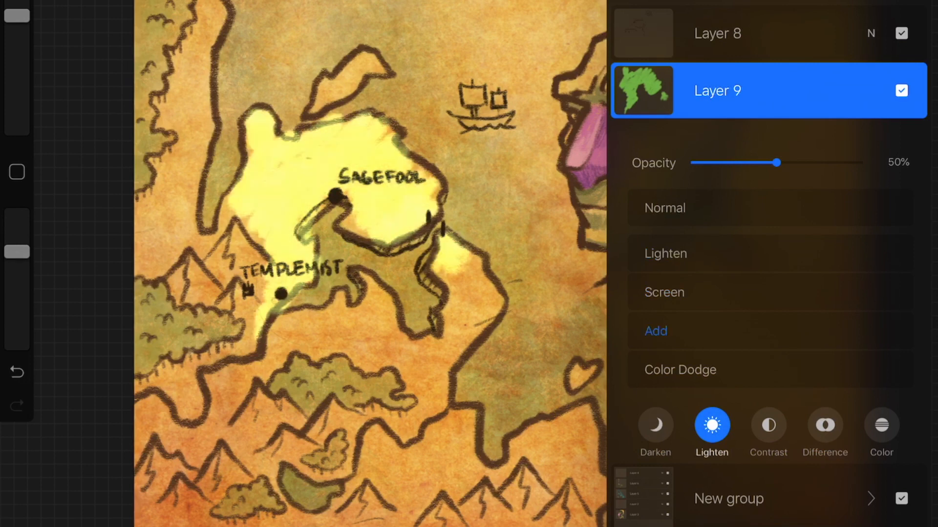
pyautogui.click(654, 426)
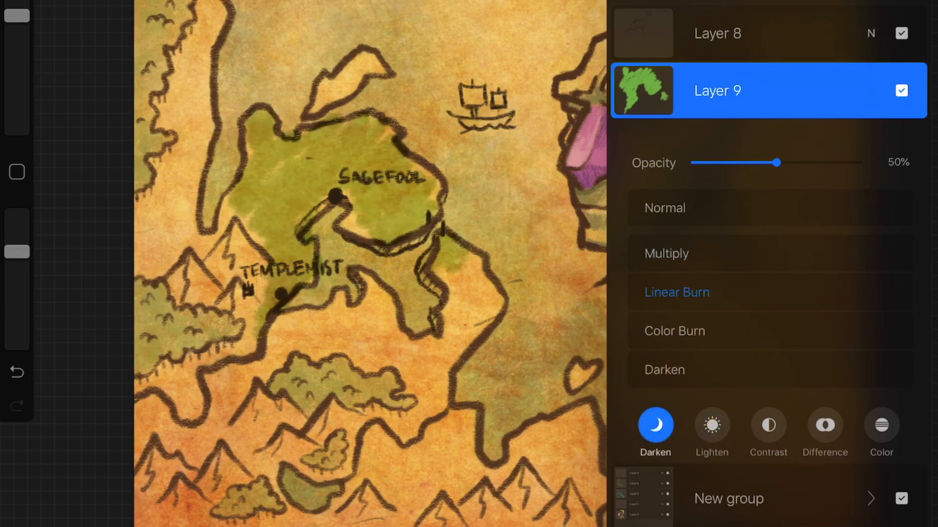
pyautogui.click(674, 330)
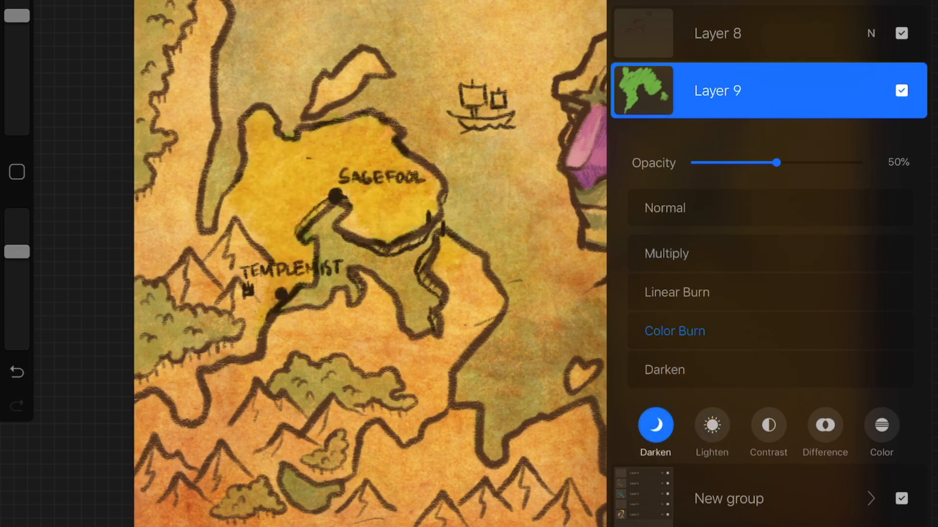
pyautogui.click(666, 207)
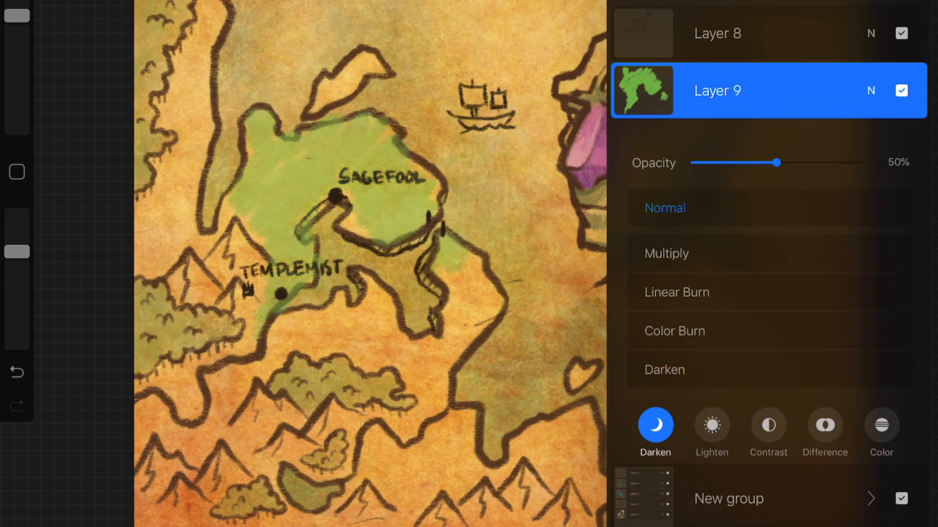
pyautogui.click(665, 253)
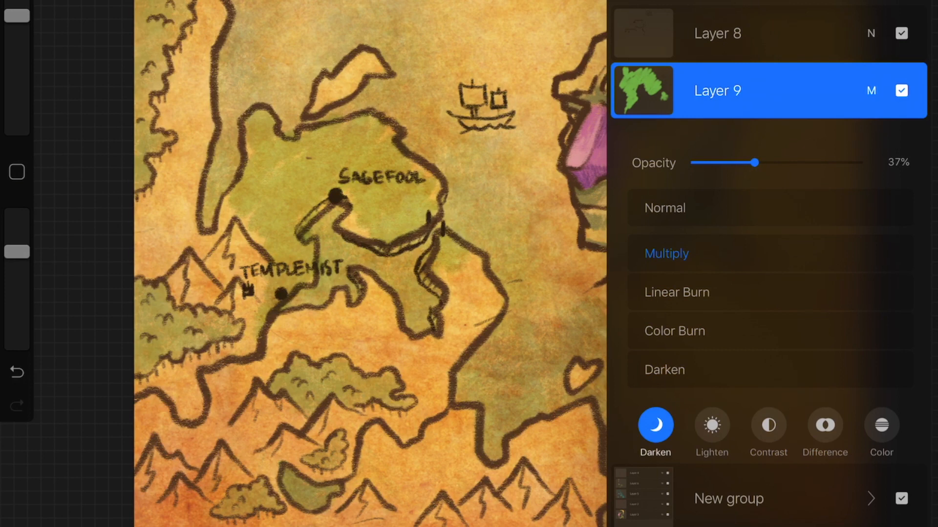
pyautogui.click(718, 33)
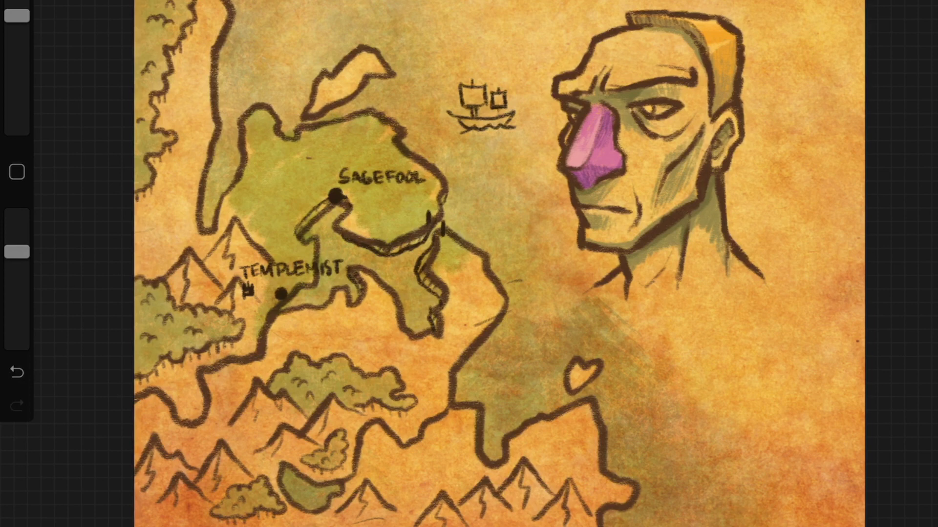
# Hand-letter COLD GRANITE PLAINS beneath TEMPLEMIST
pyautogui.click(291, 330)
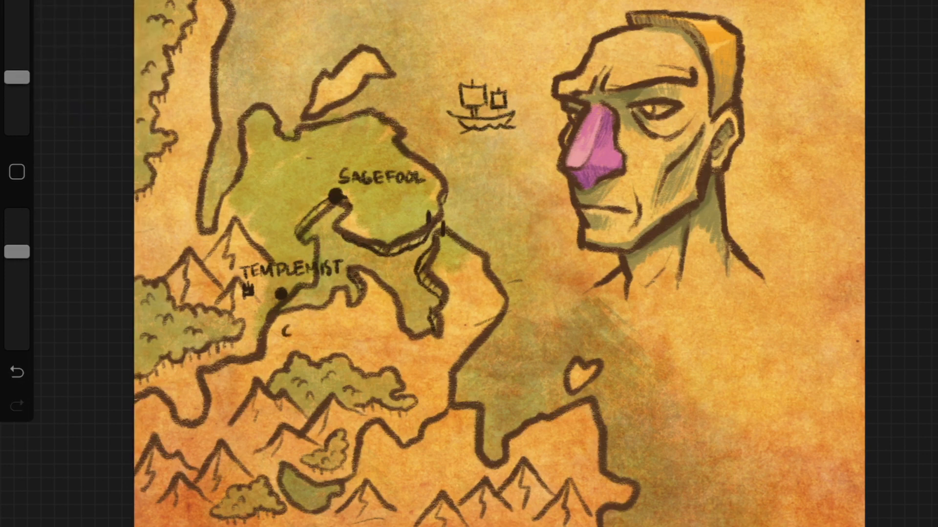
pyautogui.write('COLD GRANITE')
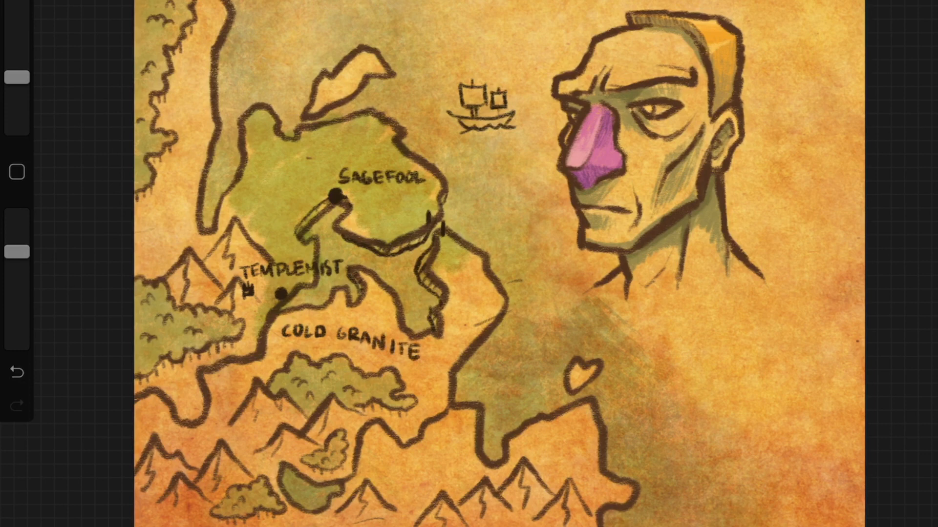
pyautogui.write('PLAINS')
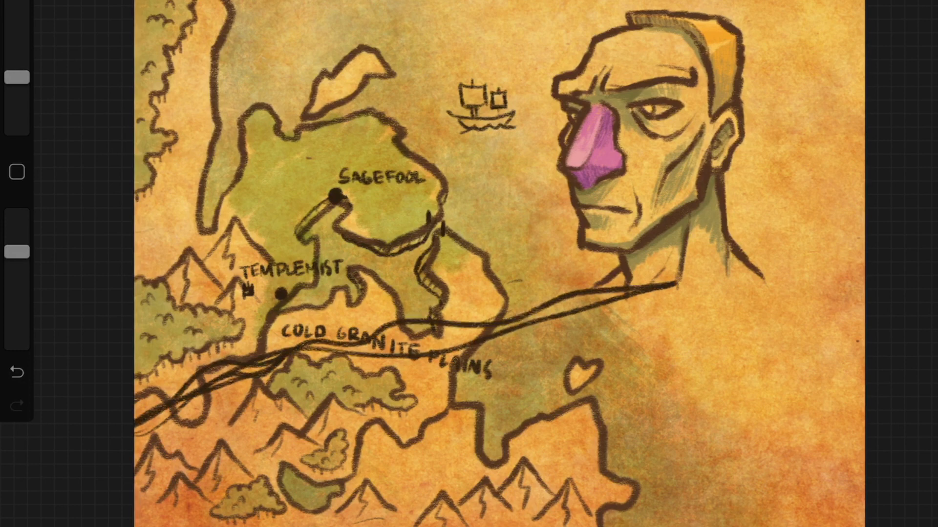
# Undo the stray sweeping lines drawn across the plains label
pyautogui.click(15, 372)
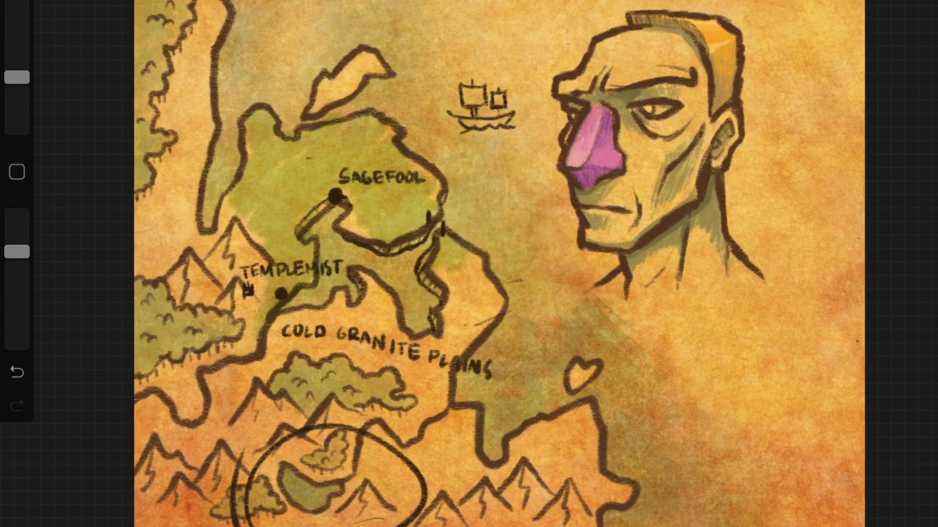
# Zoom out to view the FREE label beneath the southern green patch
pyautogui.scroll(-3)
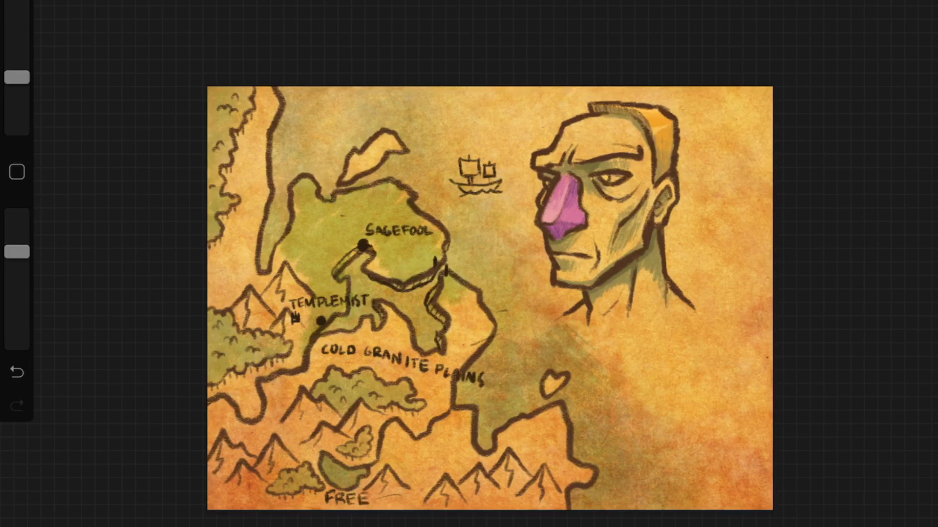
# Undo the FREE lettering beneath the southern mountains, leaving dots, building icons and an oval
pyautogui.write('ORC')
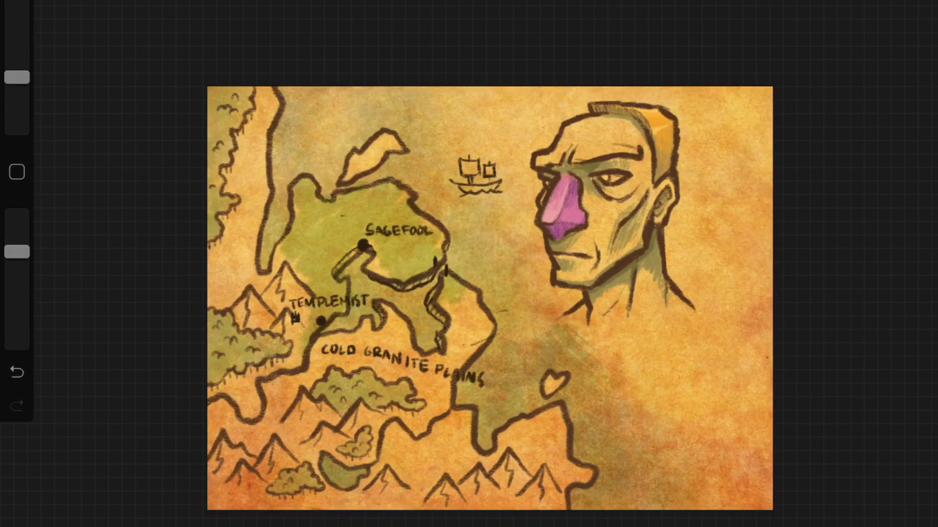
pyautogui.click(346, 499)
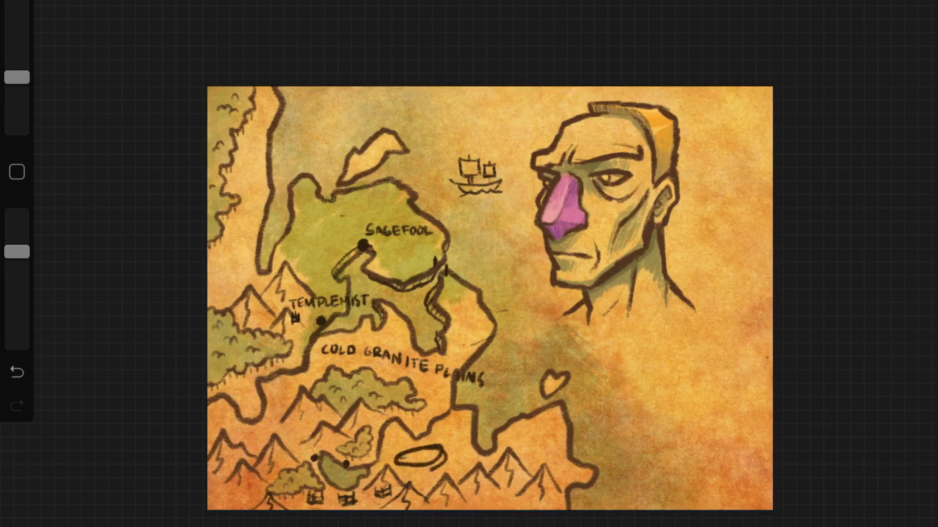
# Undo the southern oval to make room for mountain peaks and DRAGON POINT
pyautogui.click(16, 372)
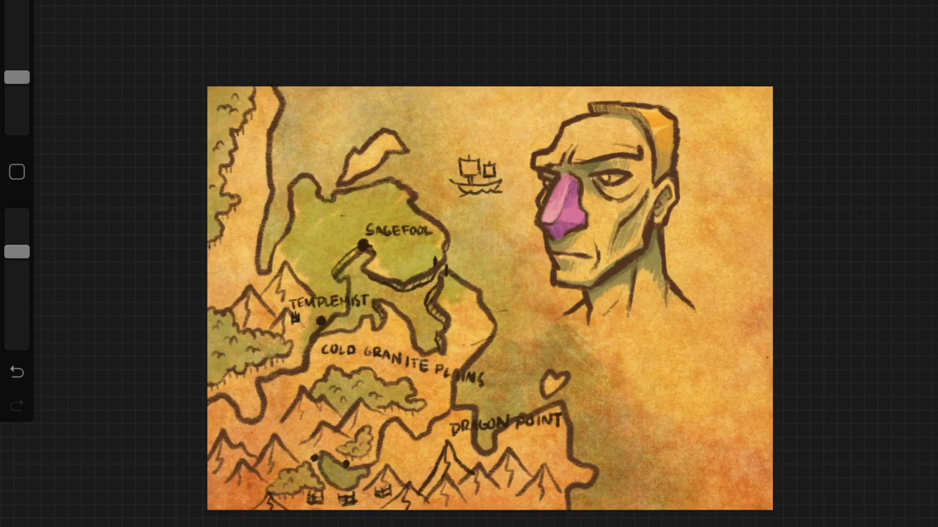
pyautogui.write('MTA')
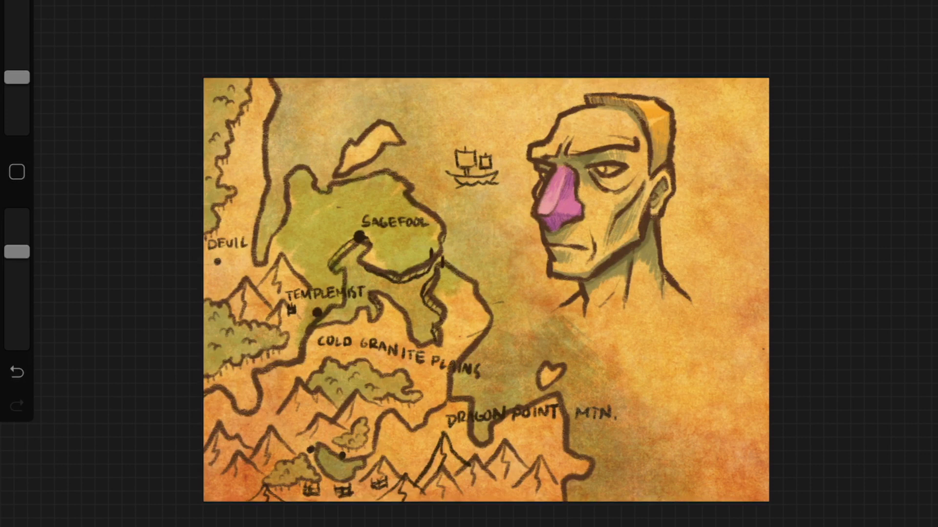
pyautogui.write('RAT')
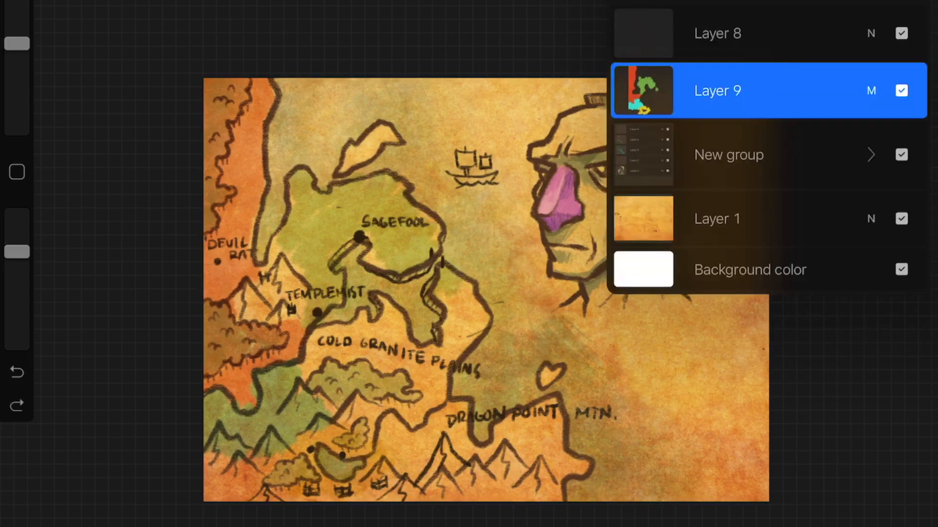
# Close the Layers panel to see the full colored map
pyautogui.click(717, 33)
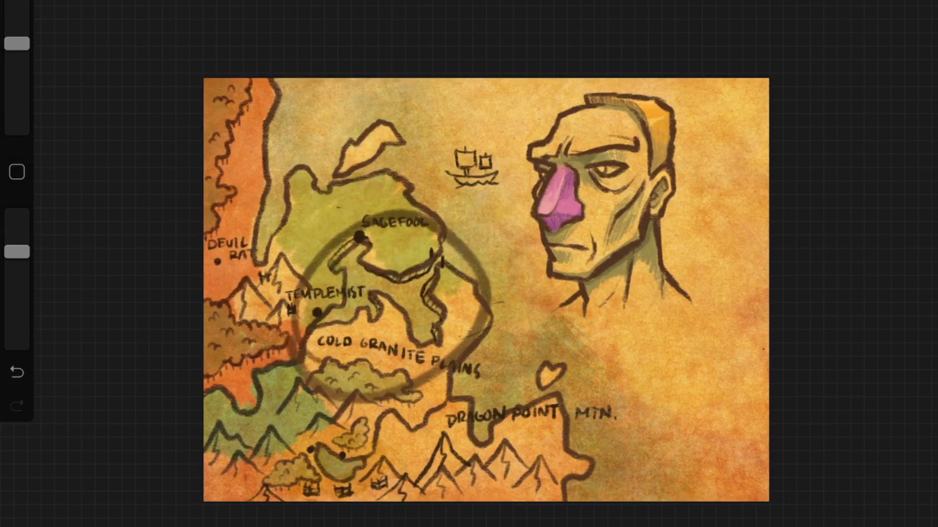
# Undo the soft dark ring around the central landmass
pyautogui.click(15, 372)
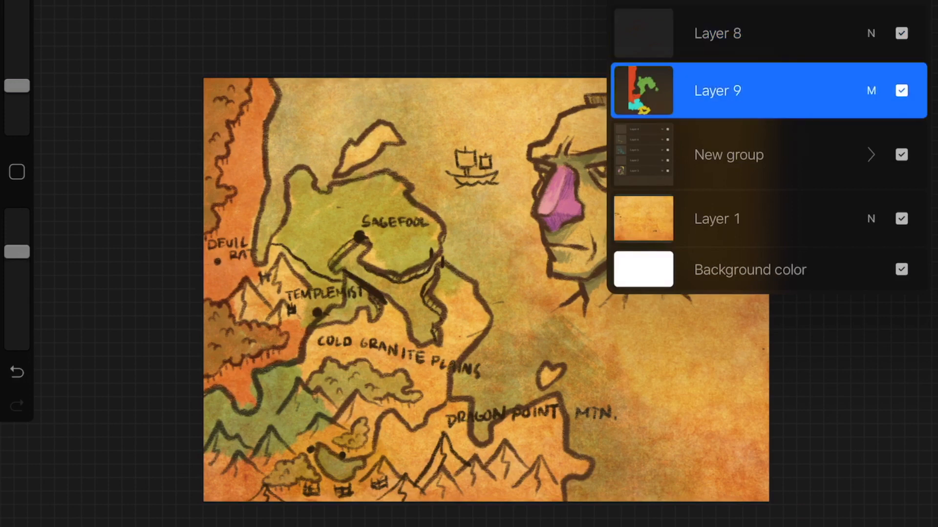
# Dismiss the layer list and paint Sagefool's territory pinkish red on Layer 9
pyautogui.click(871, 91)
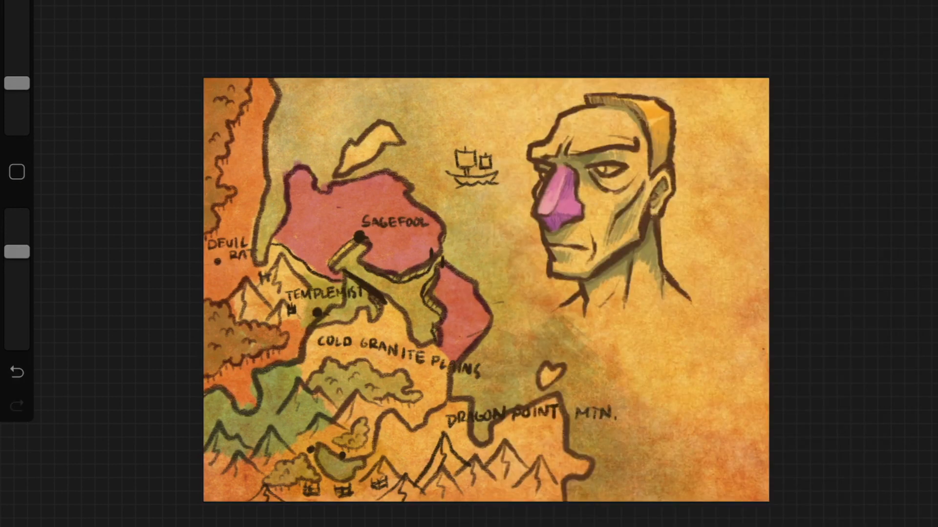
pyautogui.click(449, 351)
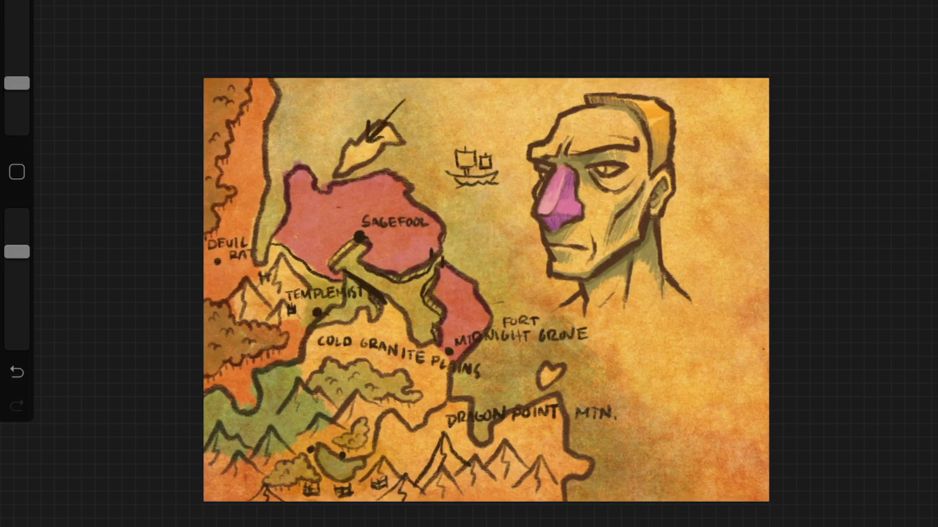
# Letter VILE SAGE ISLAND at the northern island's pointer line and show the layer list
pyautogui.click(16, 371)
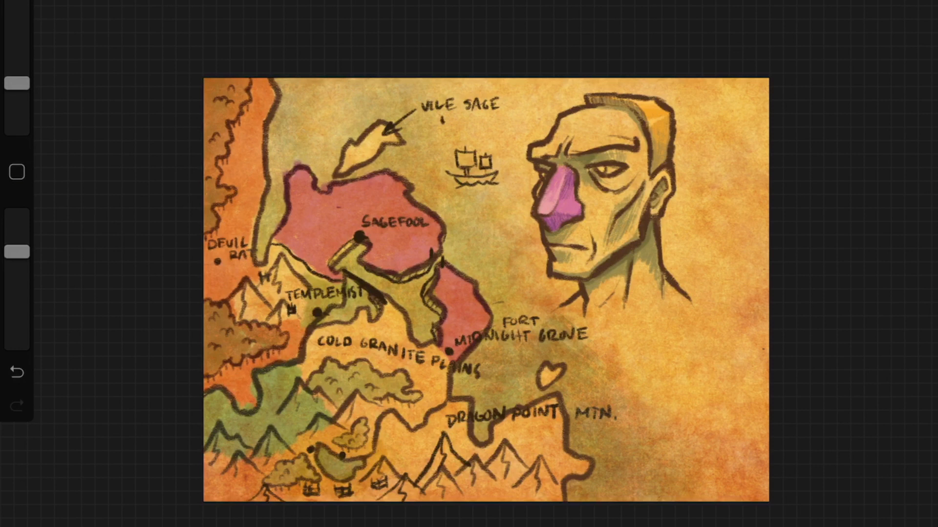
pyautogui.write('ISLAND')
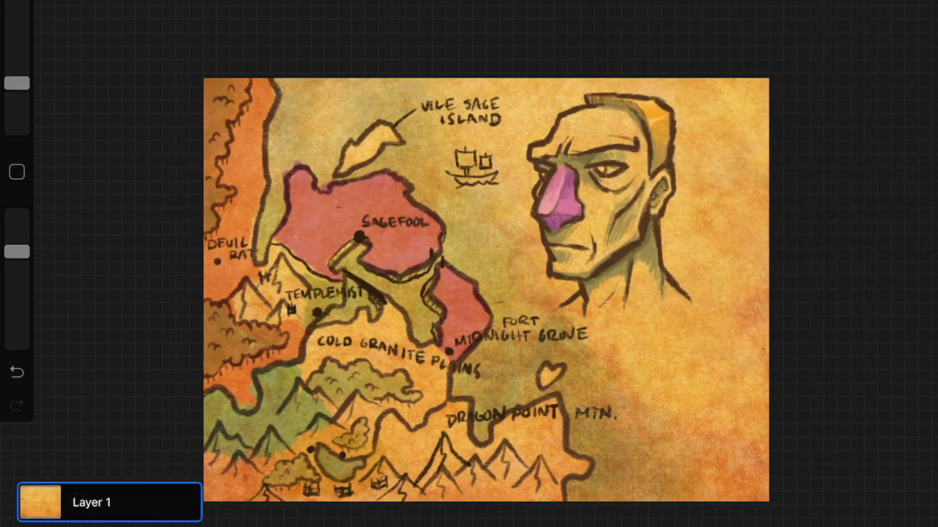
pyautogui.click(18, 83)
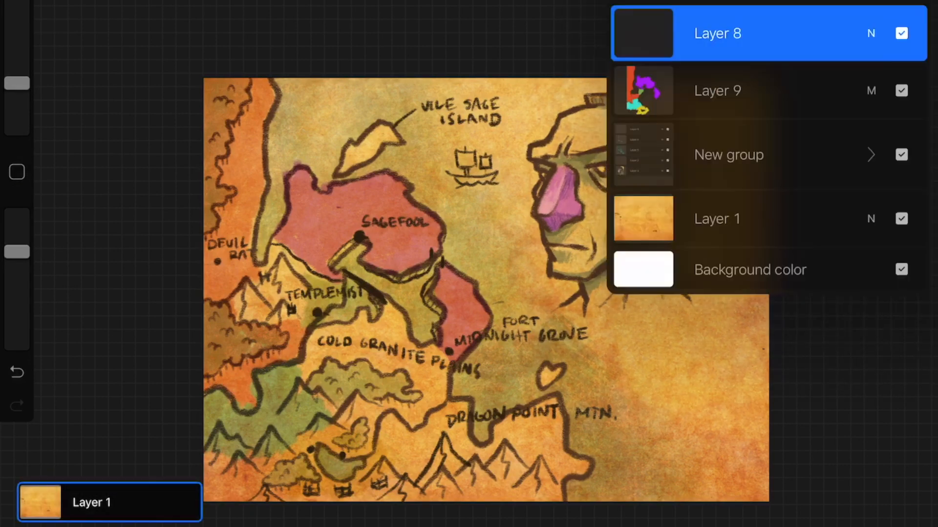